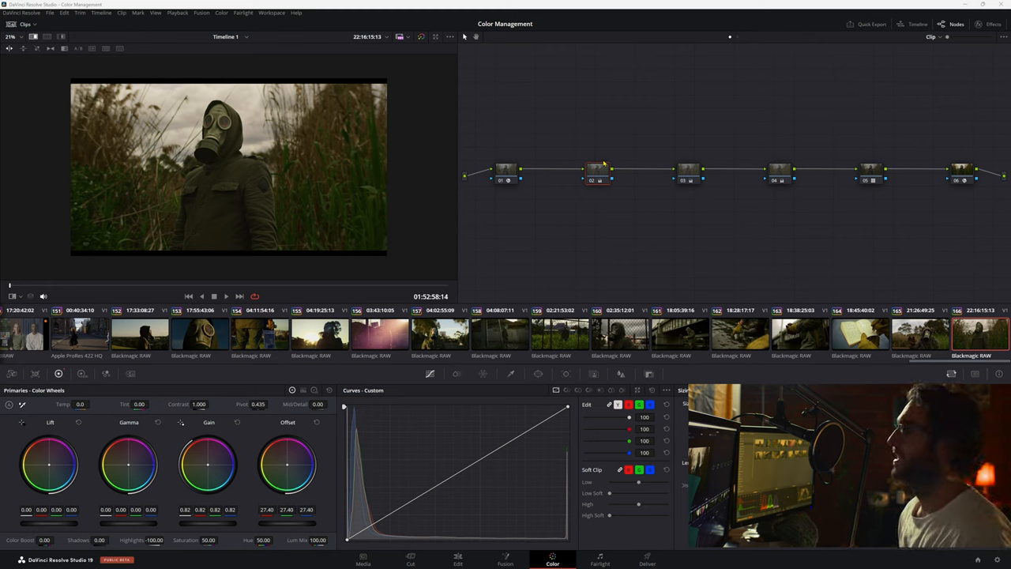
pyautogui.moveTo(559, 163)
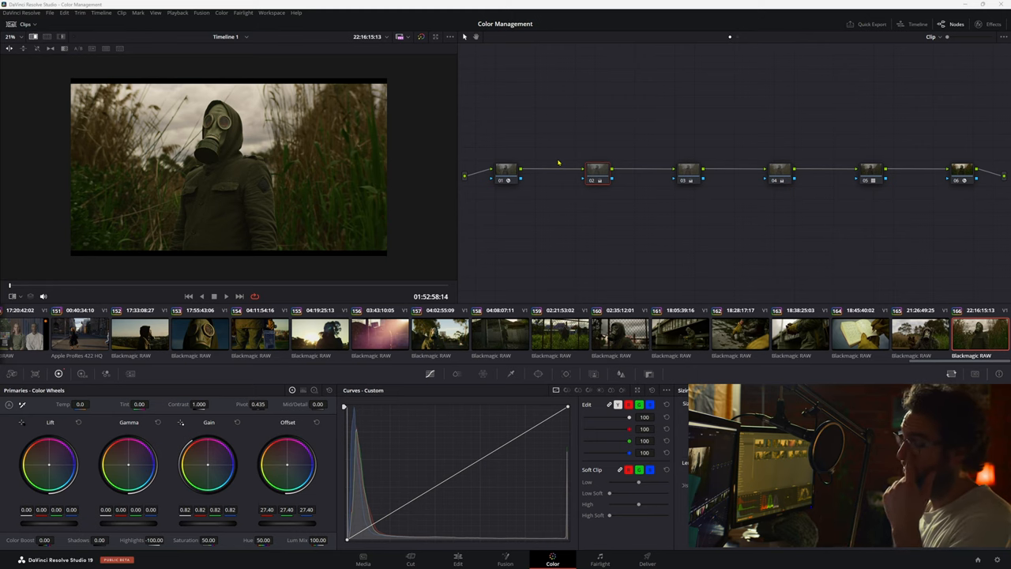
pyautogui.moveTo(580, 233)
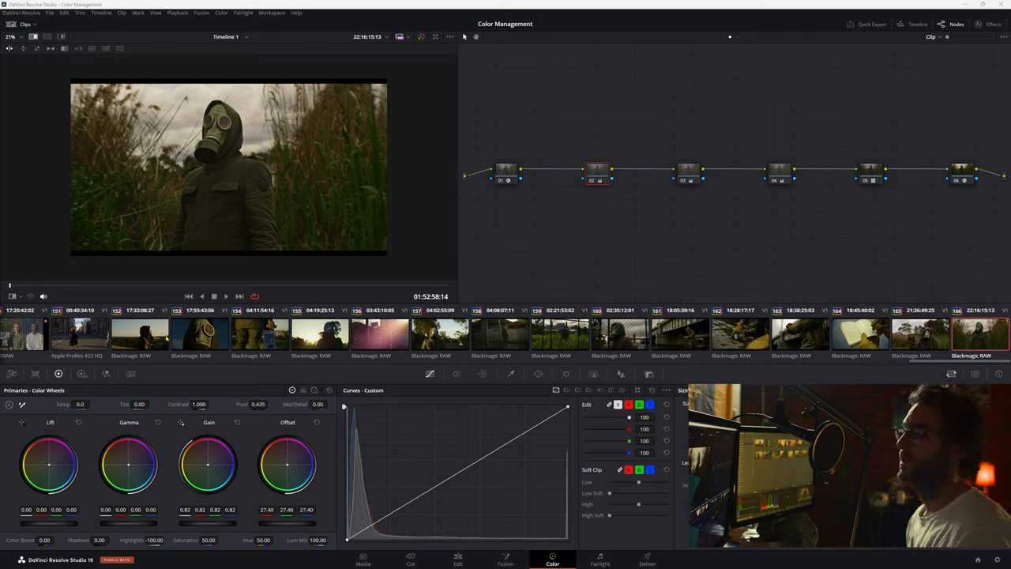
# Load the hooded gas-mask silhouette-at-sunset clip into the viewer with its six-node grade.
pyautogui.click(139, 332)
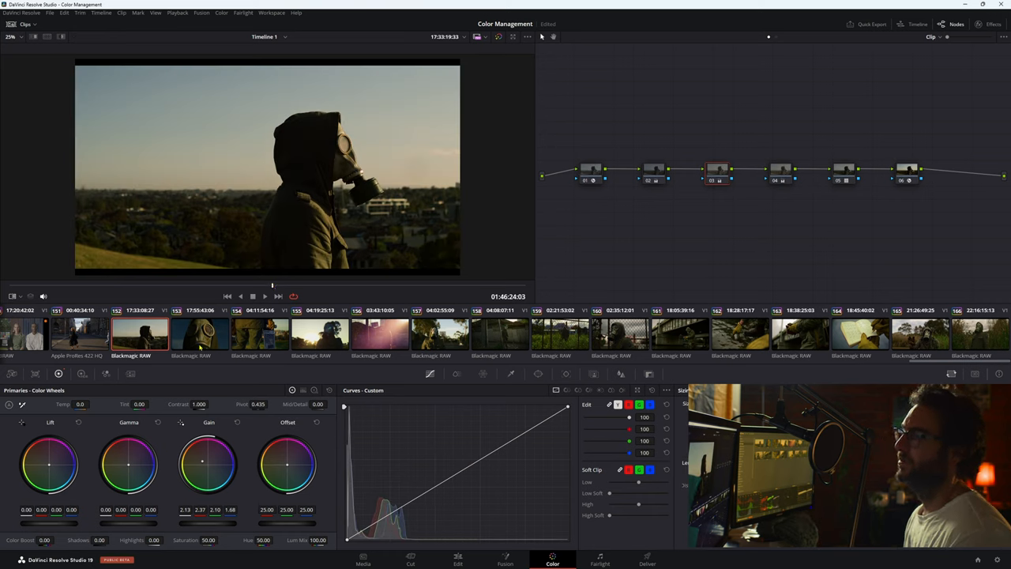
# Load the skateboard-held-upright-in-a-field clip into the viewer with its node chain.
pyautogui.click(200, 332)
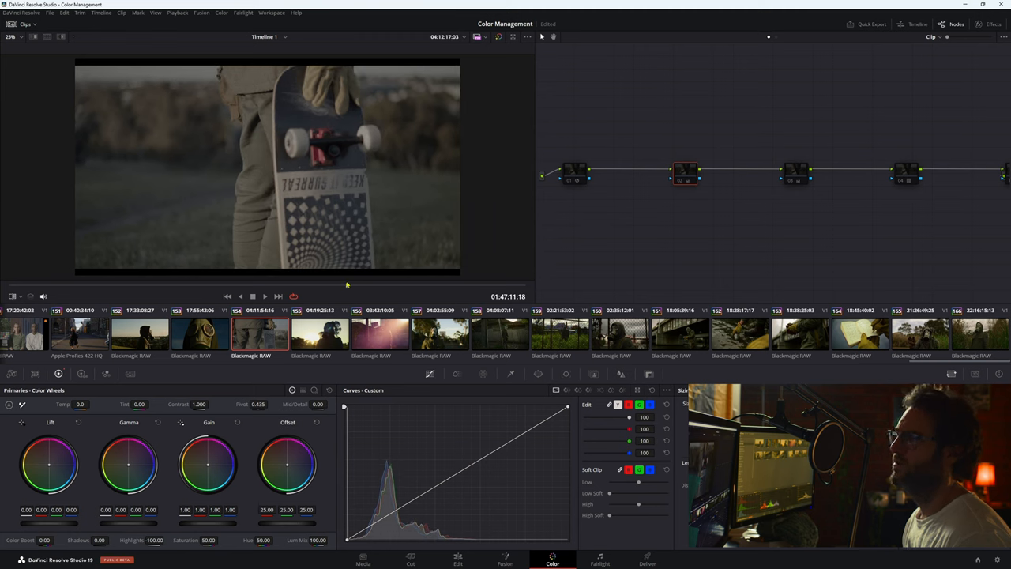
# View the hazy backlit hooded figure clip, then the gas-mask figure by the chain-link fence.
pyautogui.click(319, 332)
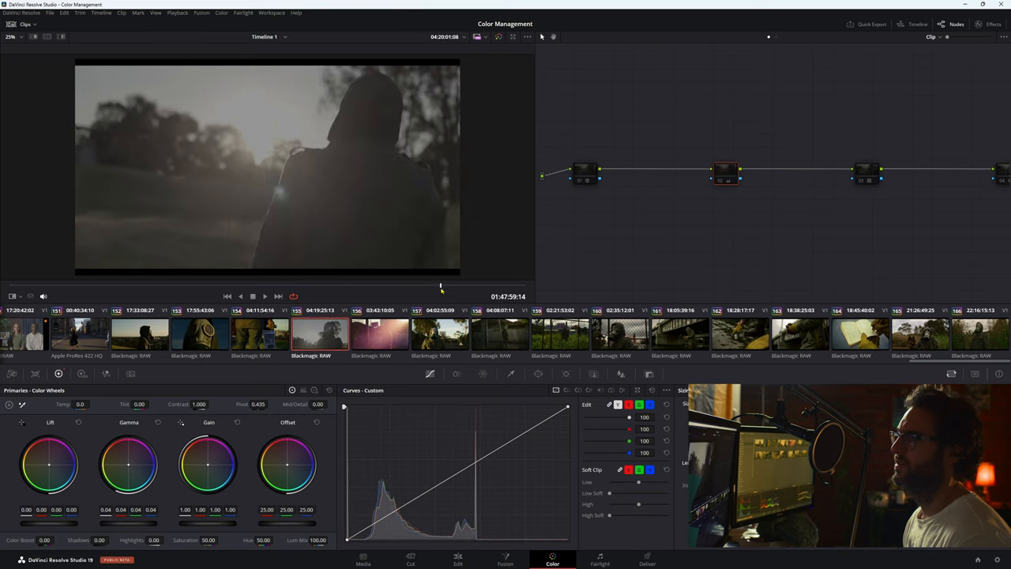
pyautogui.click(380, 332)
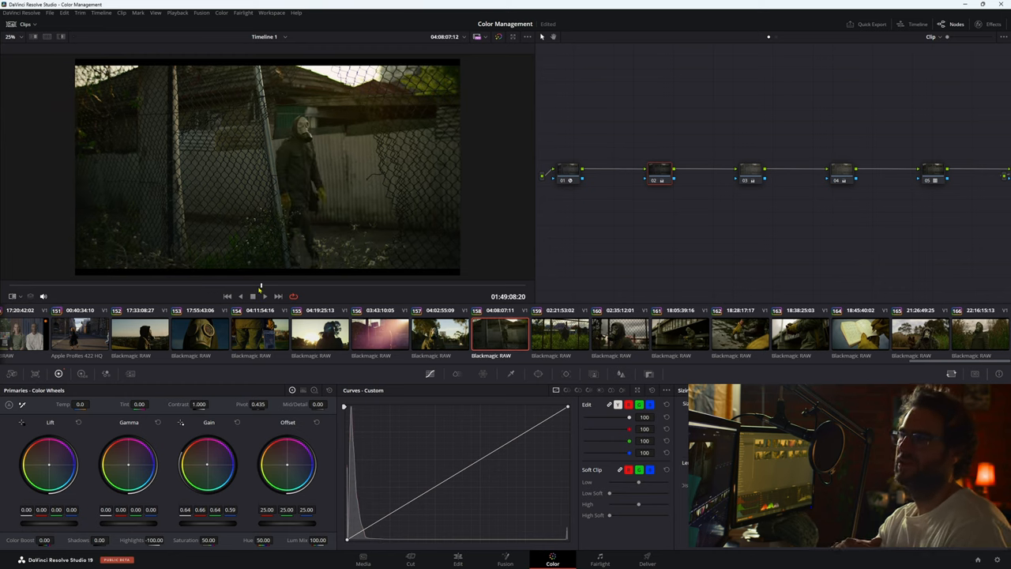
# View the house-behind-fence clip and settle on the gas-mask close-up behind the chain-link fence.
pyautogui.click(560, 332)
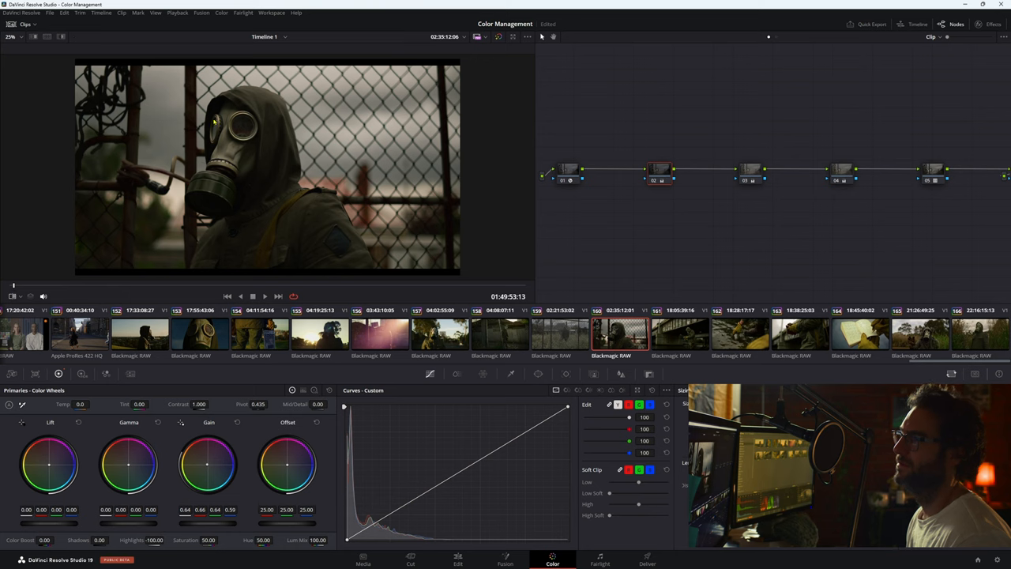
pyautogui.click(560, 332)
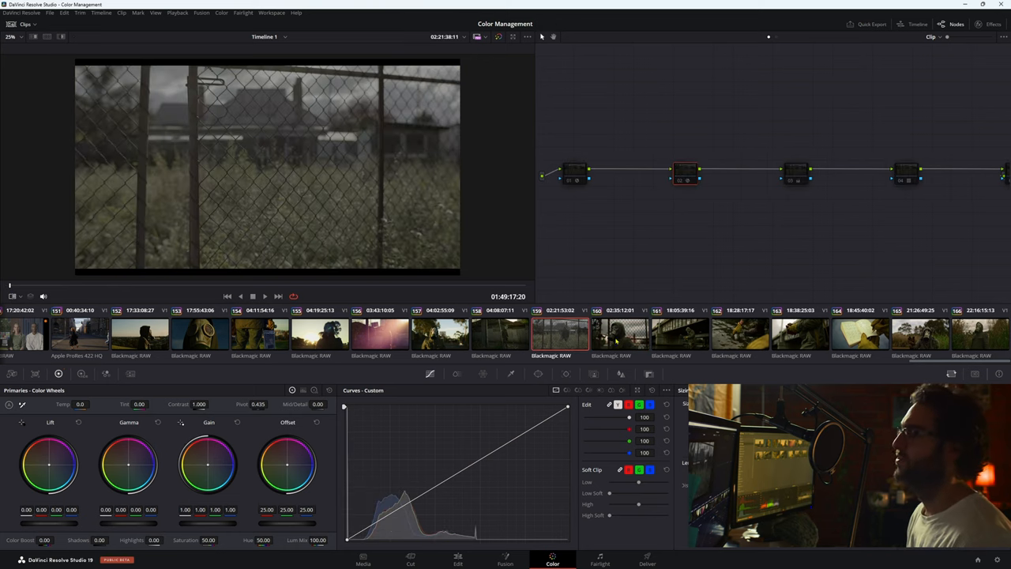
pyautogui.click(620, 332)
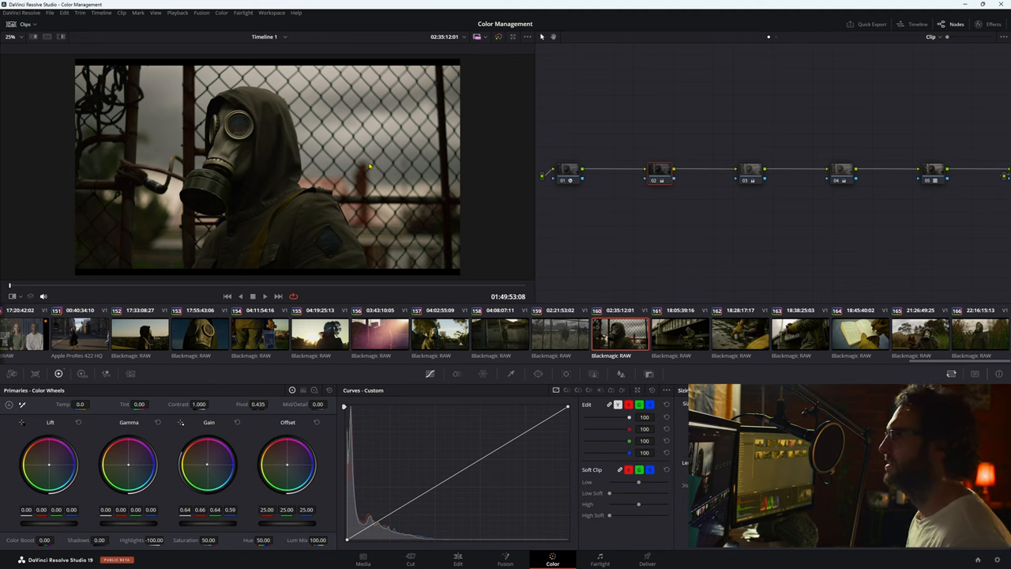
pyautogui.moveTo(292, 170)
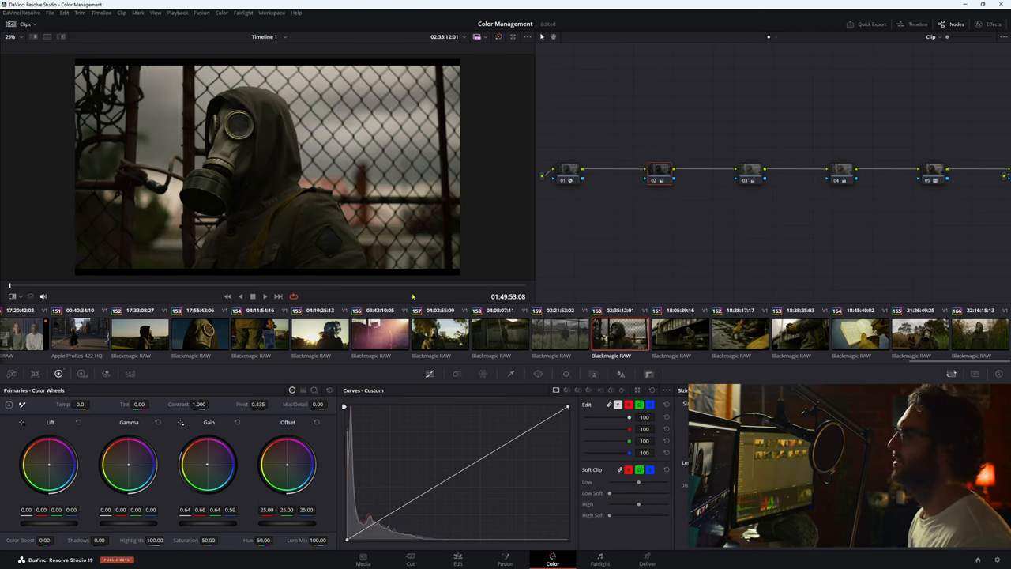
# Load the gloved hands writing in a small notebook clip into the viewer.
pyautogui.click(681, 331)
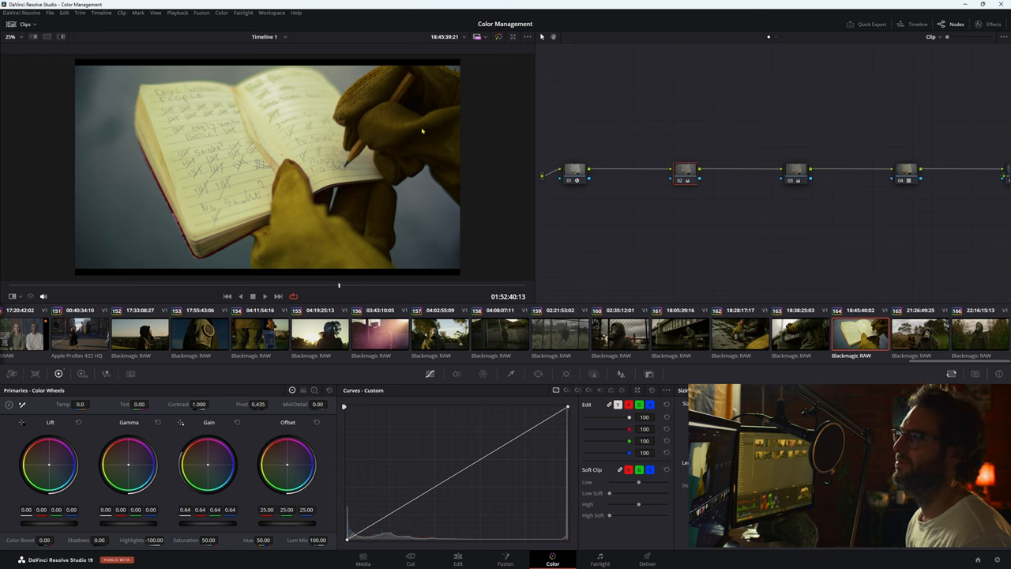
pyautogui.moveTo(474, 168)
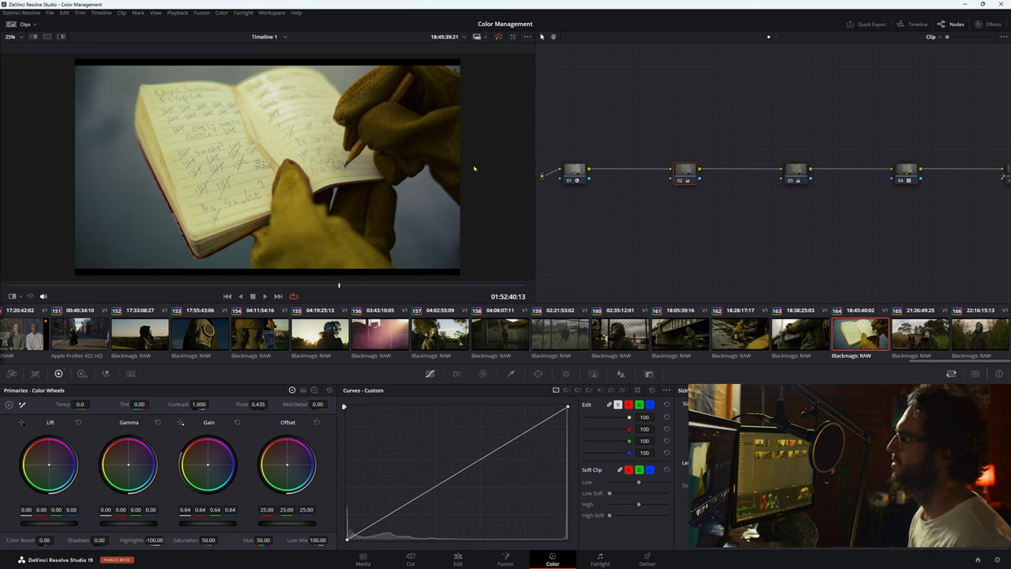
# Load the gas-mask figure standing in tall grass under cloudy skies into the viewer.
pyautogui.click(920, 332)
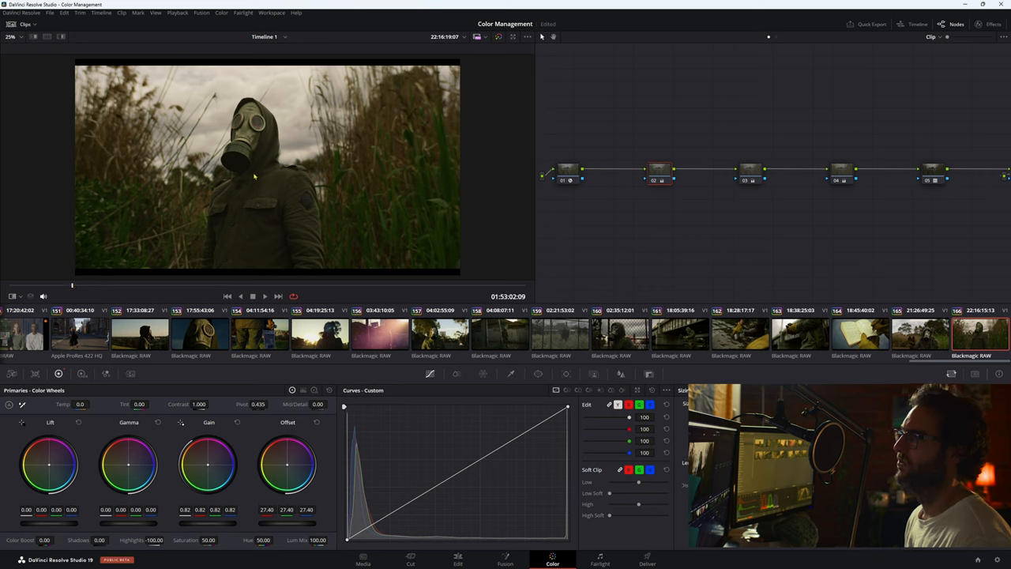
pyautogui.moveTo(281, 281)
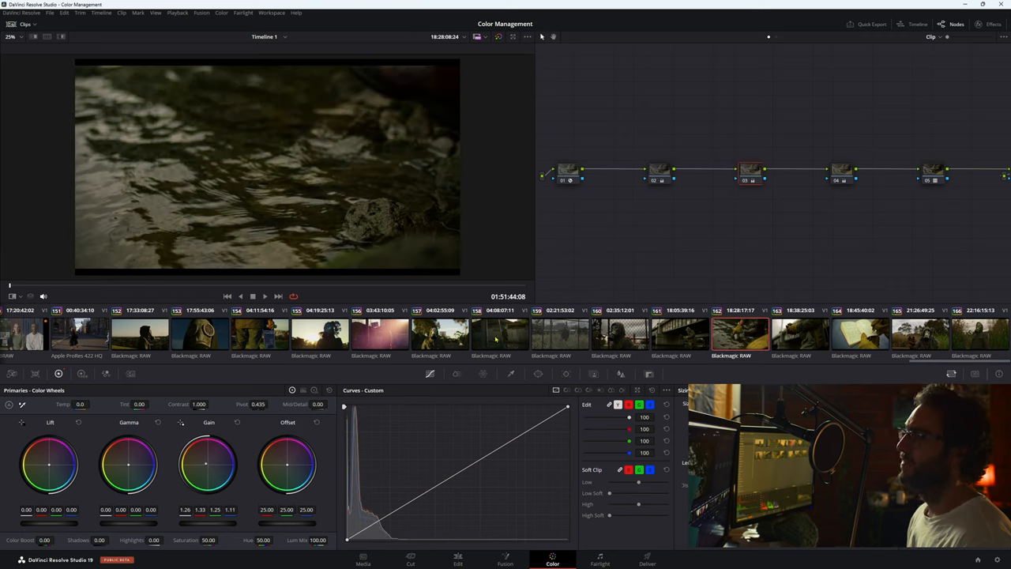
# End the clip tour and bring up the browser page offering thirteen free 4K BRAW gas-mask clips.
pyautogui.click(799, 332)
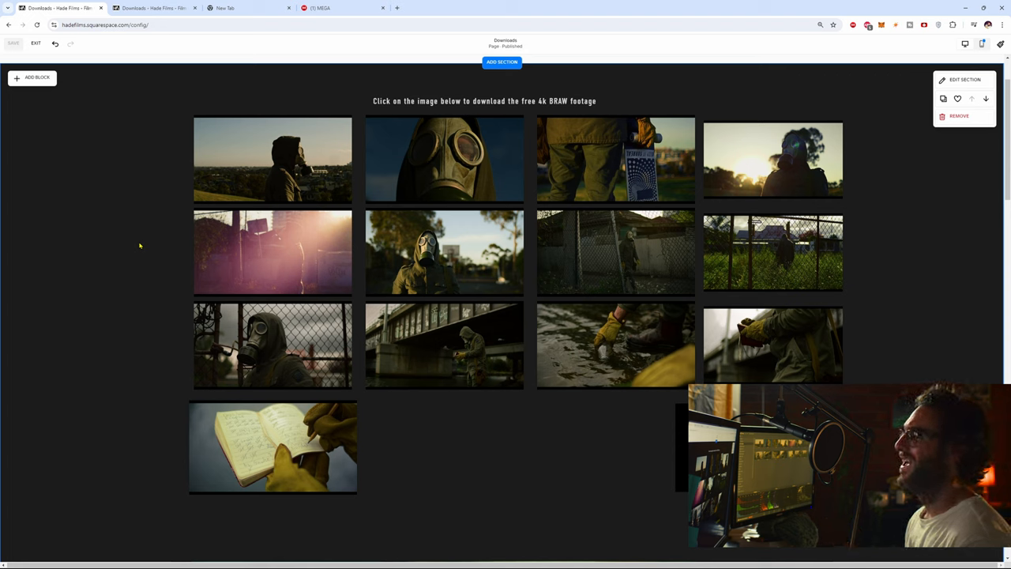
pyautogui.click(271, 251)
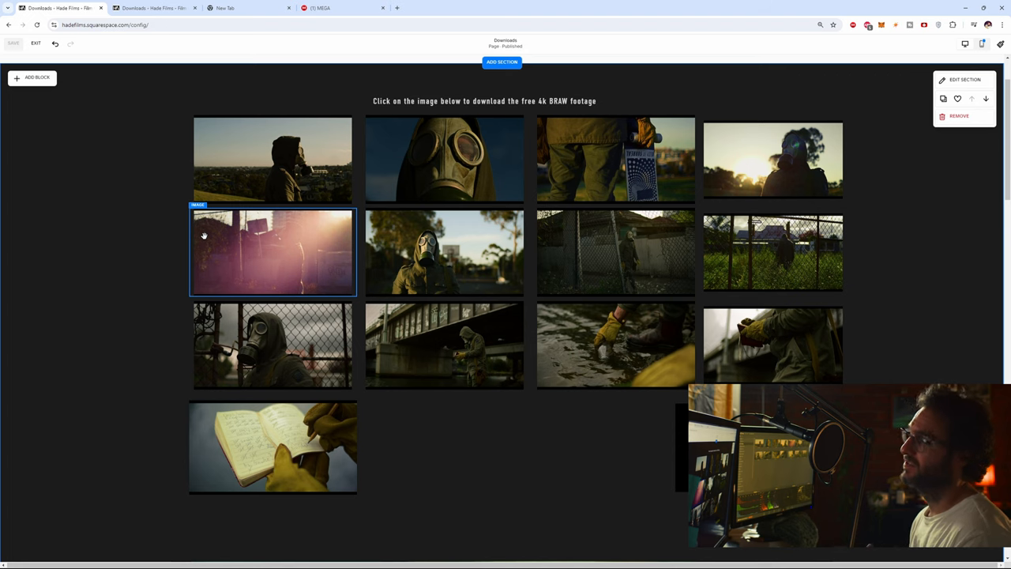
pyautogui.moveTo(196, 239)
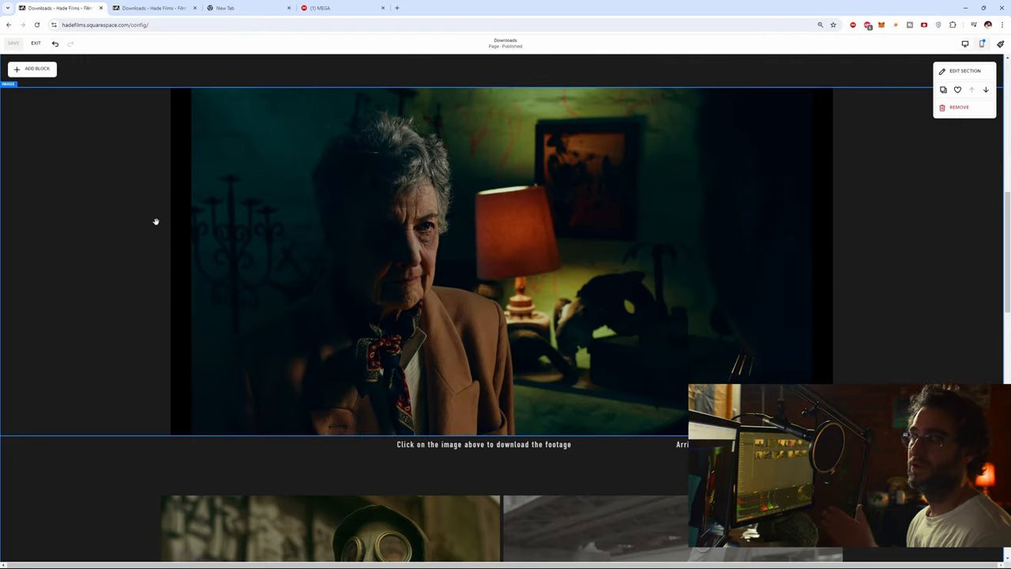
# Scroll the Downloads page to the lower sections, including the FREE RED FOOTAGE set and bearded-man images.
pyautogui.scroll(-3)
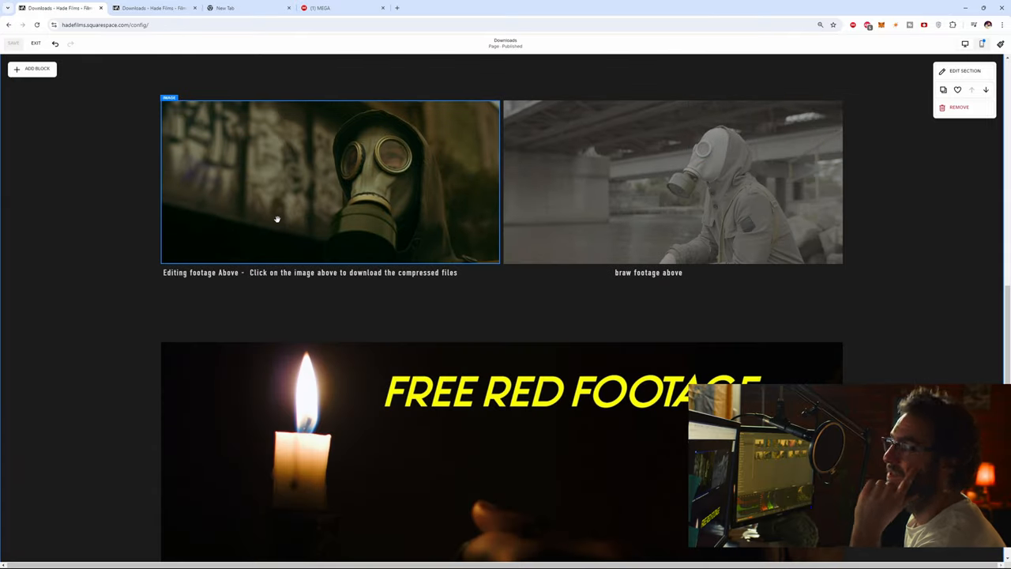
pyautogui.scroll(-3)
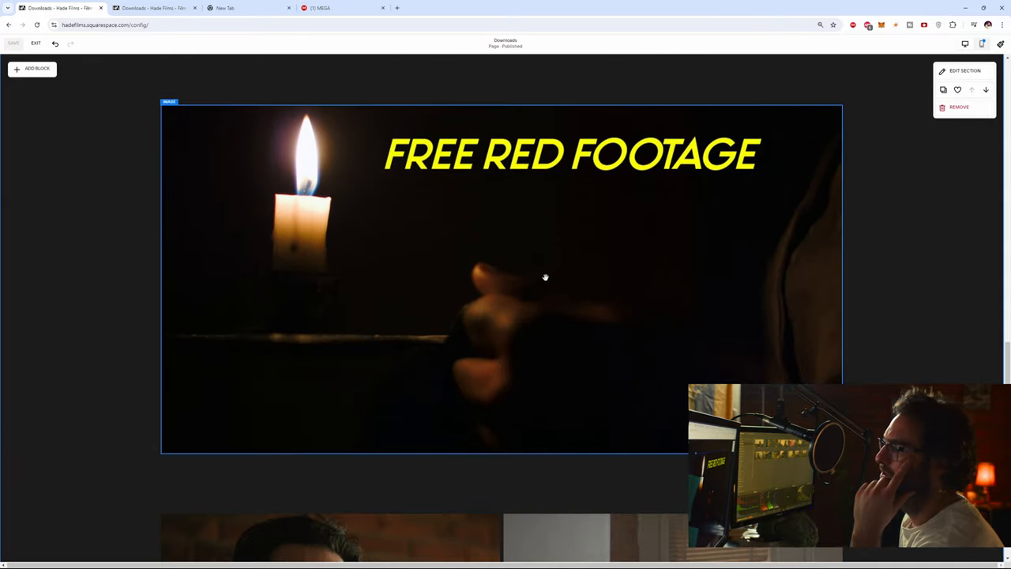
pyautogui.scroll(-3)
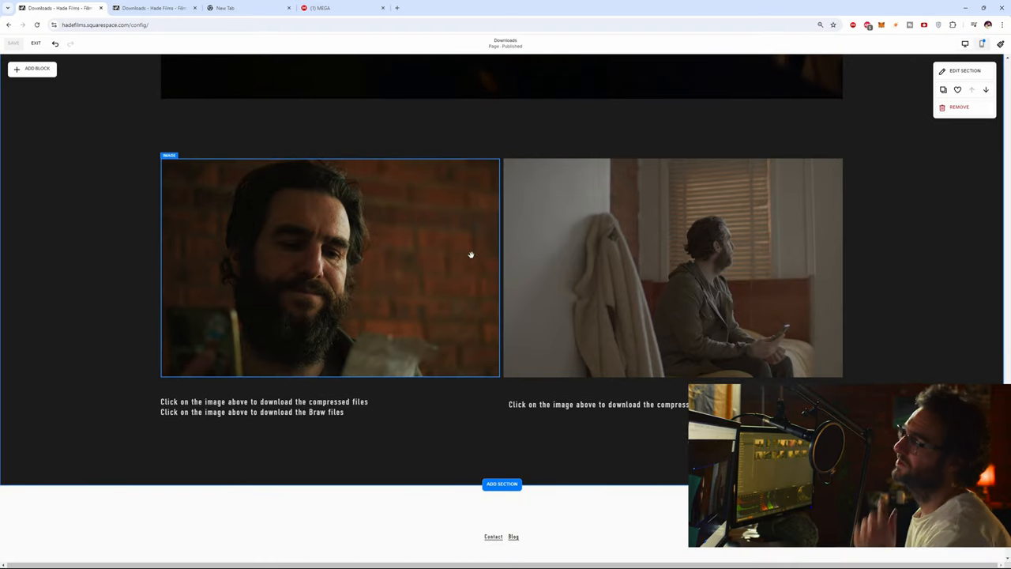
pyautogui.moveTo(365, 322)
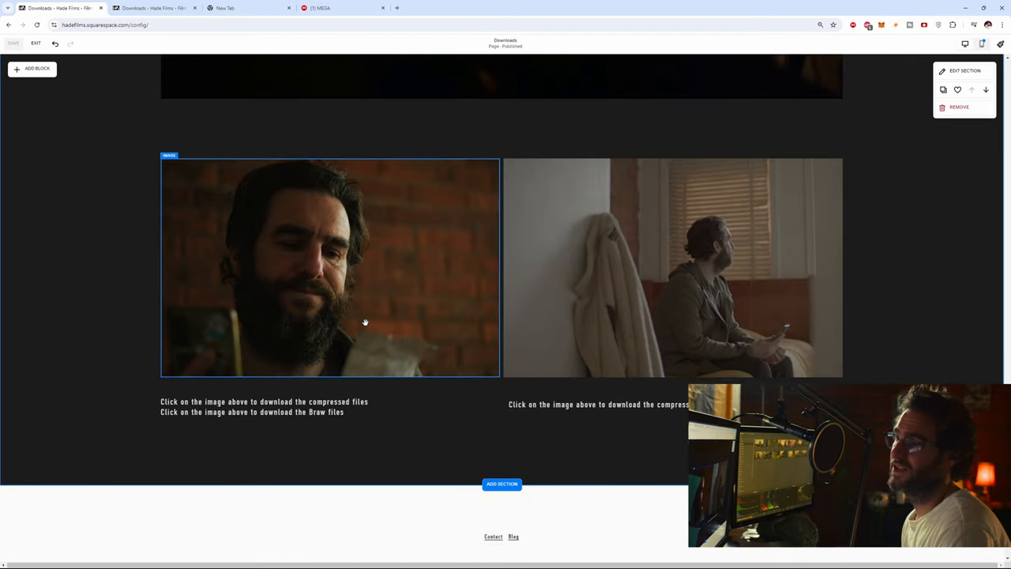
pyautogui.moveTo(389, 271)
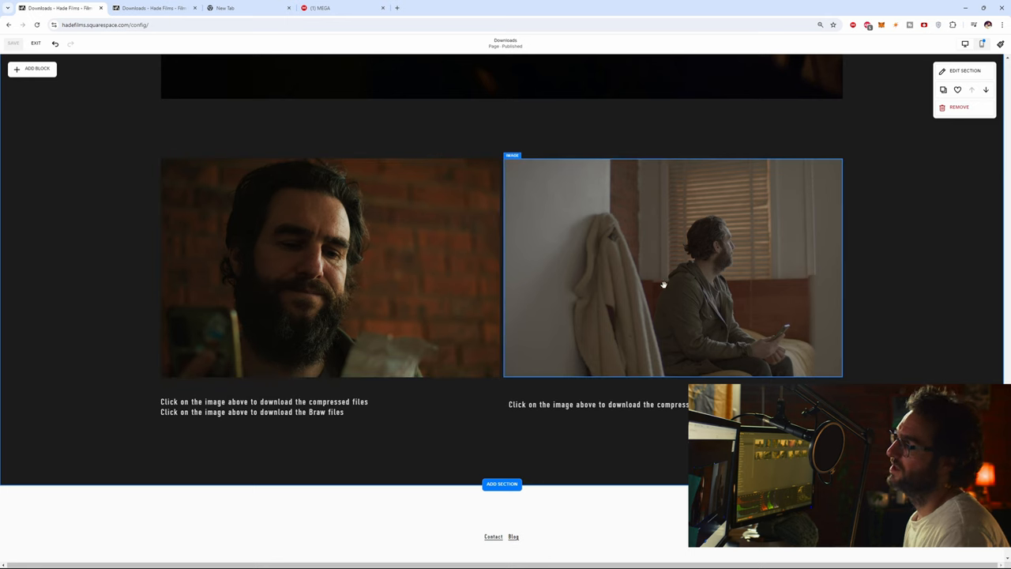
pyautogui.moveTo(618, 246)
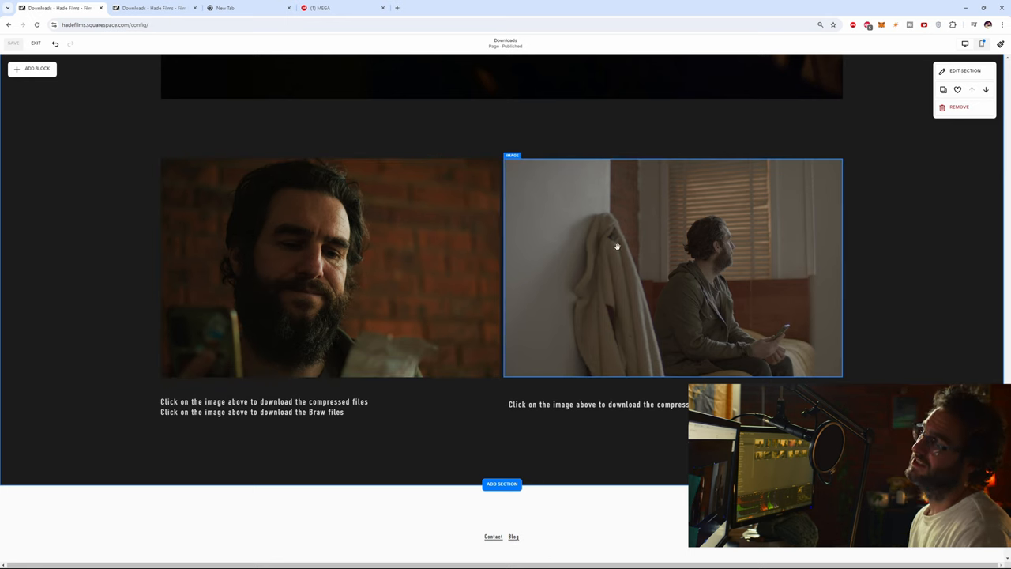
pyautogui.moveTo(619, 296)
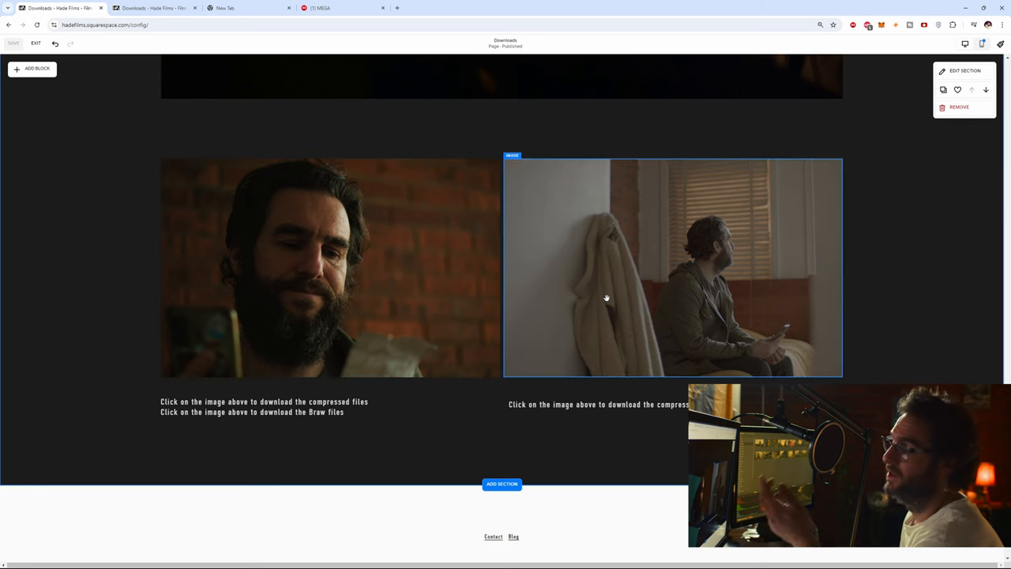
pyautogui.moveTo(654, 294)
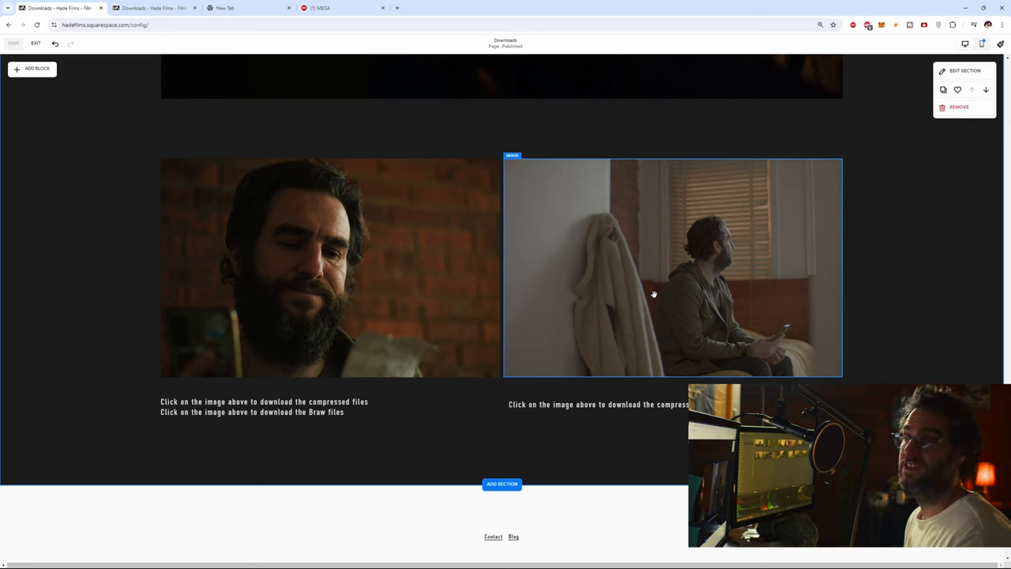
pyautogui.moveTo(652, 266)
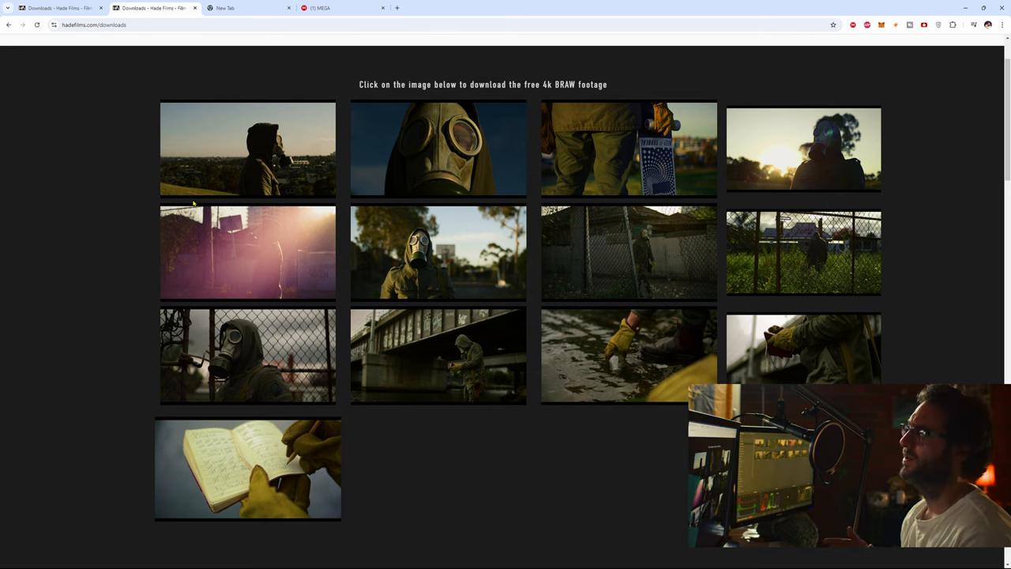
pyautogui.moveTo(798, 135)
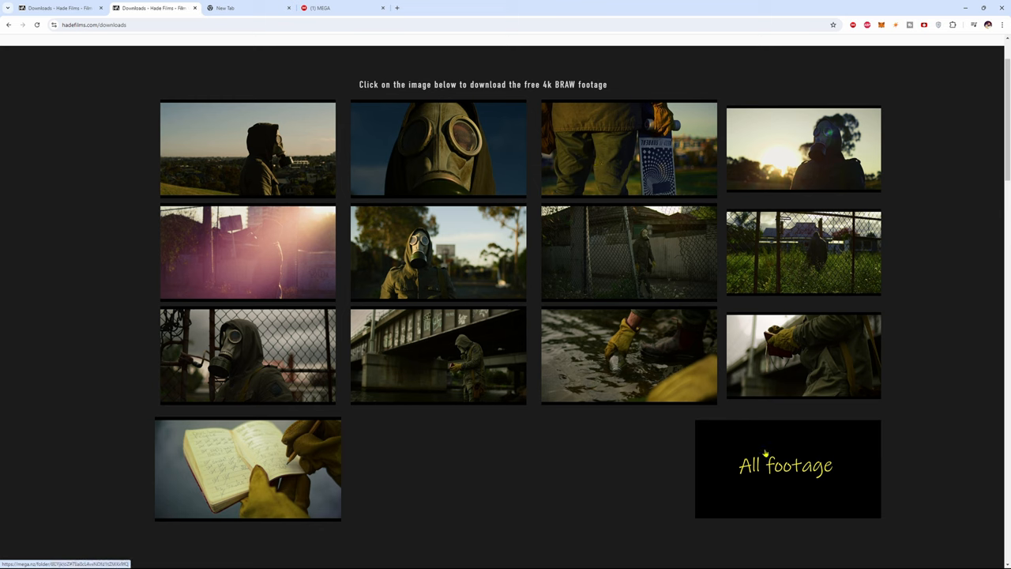
pyautogui.moveTo(610, 439)
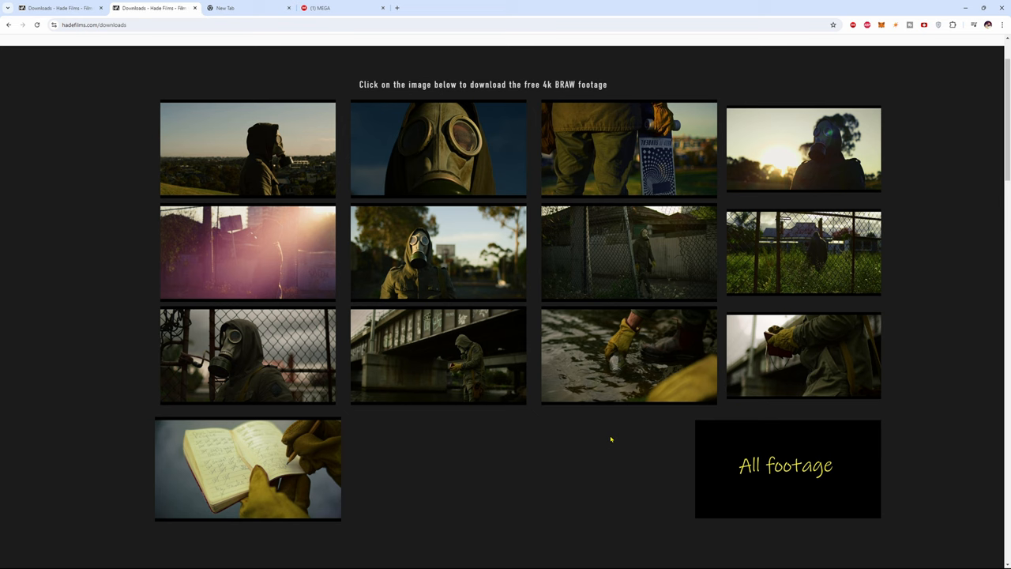
pyautogui.moveTo(629, 446)
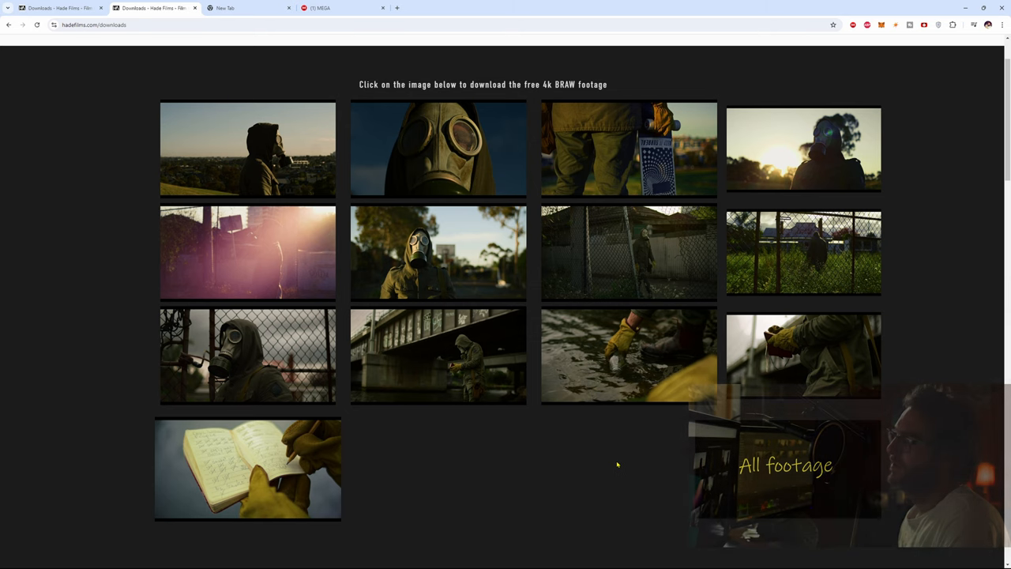
pyautogui.moveTo(455, 348)
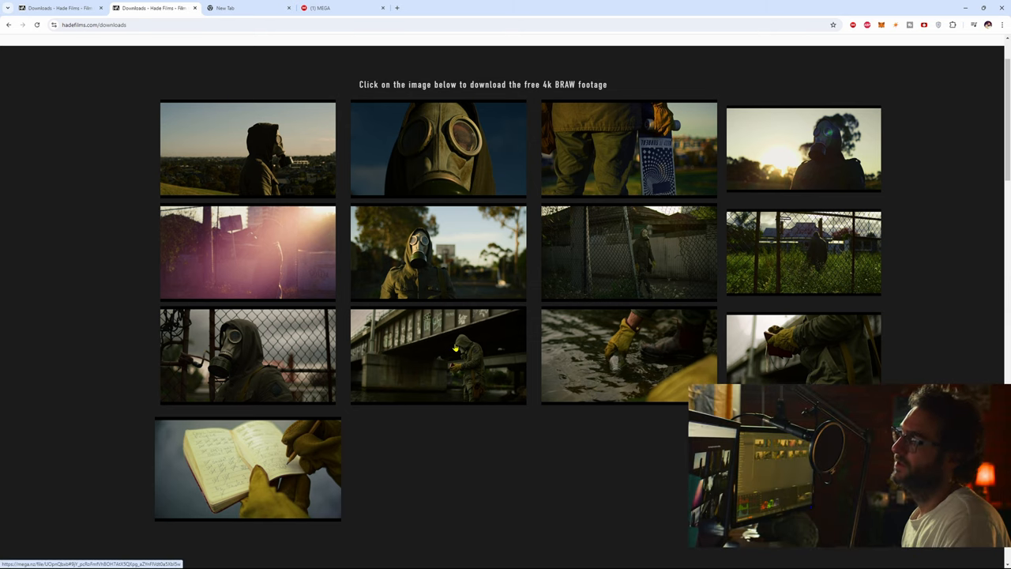